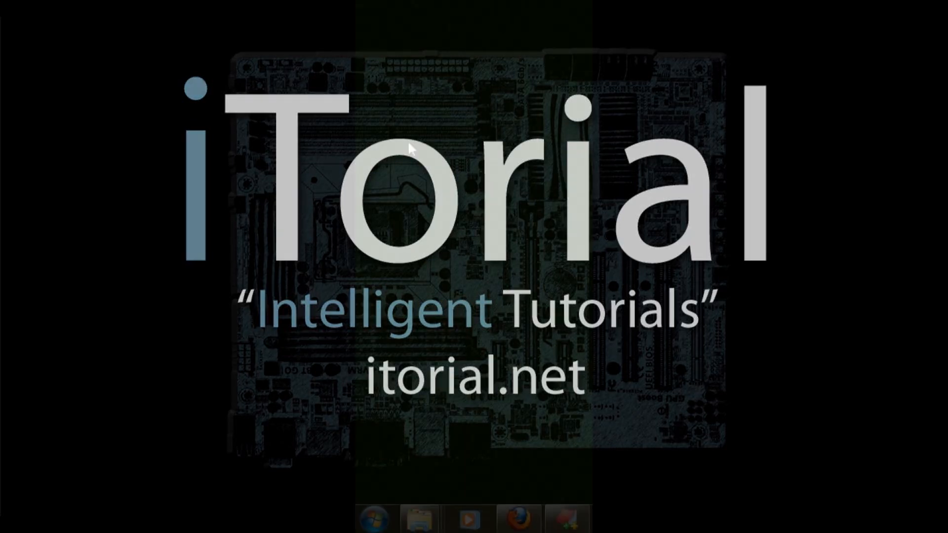
- Bring up the Windows 7 Start menu with its program search box
click(373, 518)
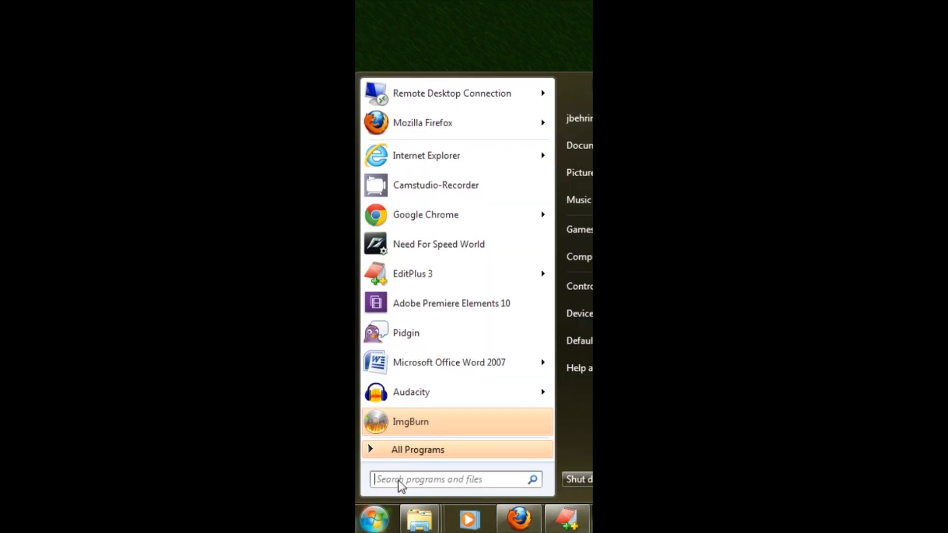
- Run winword.exe /r from the Start search to re-register Word's file extensions
click(450, 479)
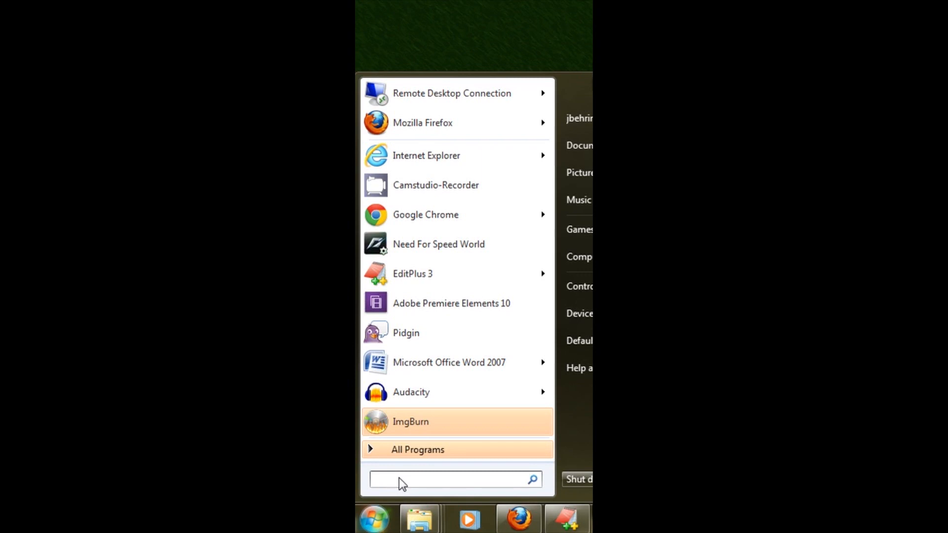
mouse_move(382, 484)
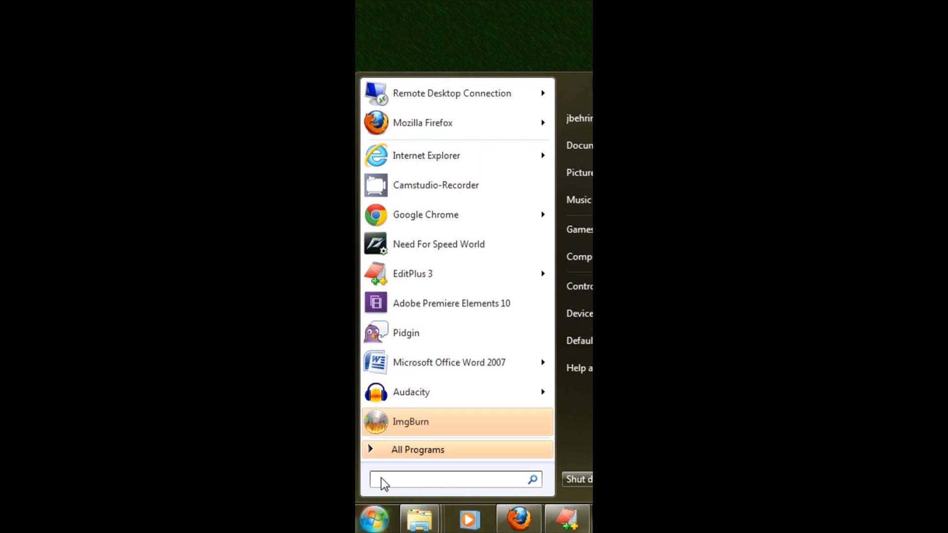
text(winword.exe /)
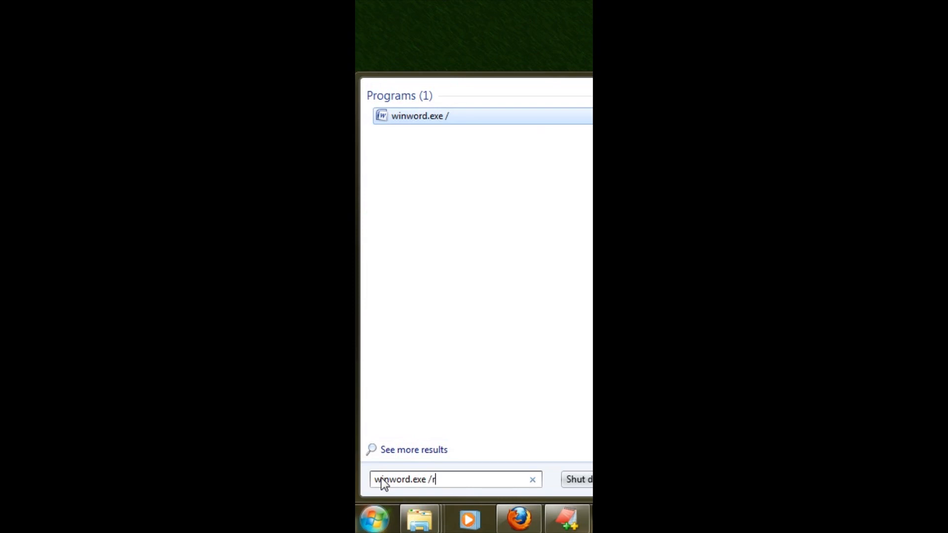
text(r)
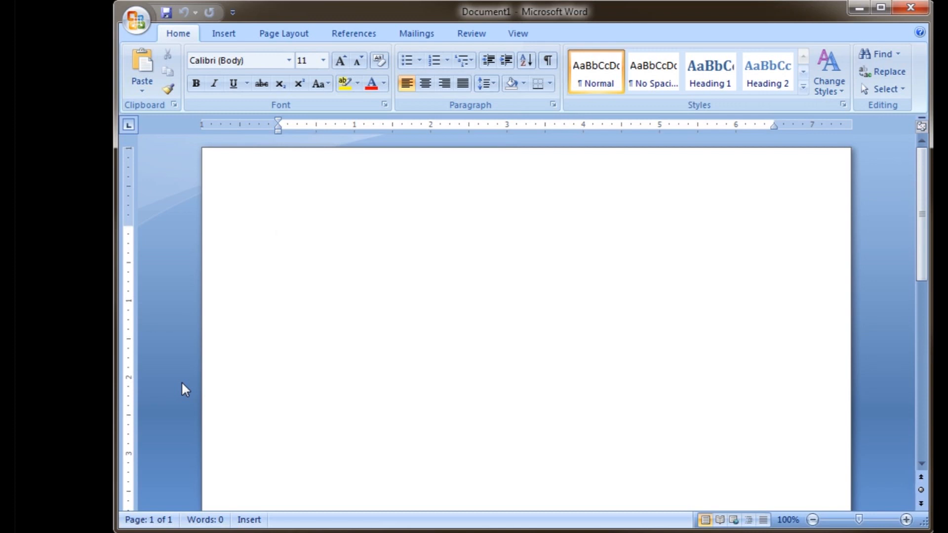
- Place the insertion point in the blank Document1 page, ready for typing
click(278, 233)
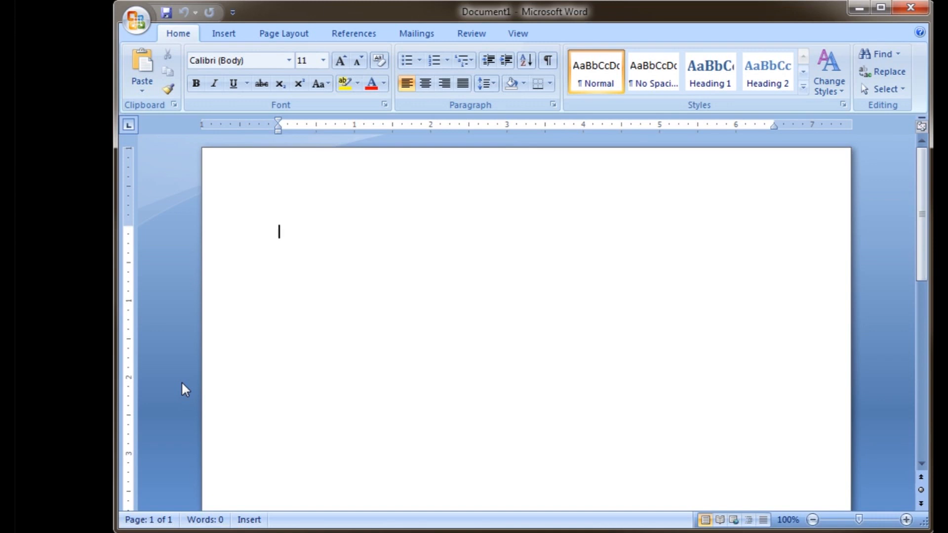